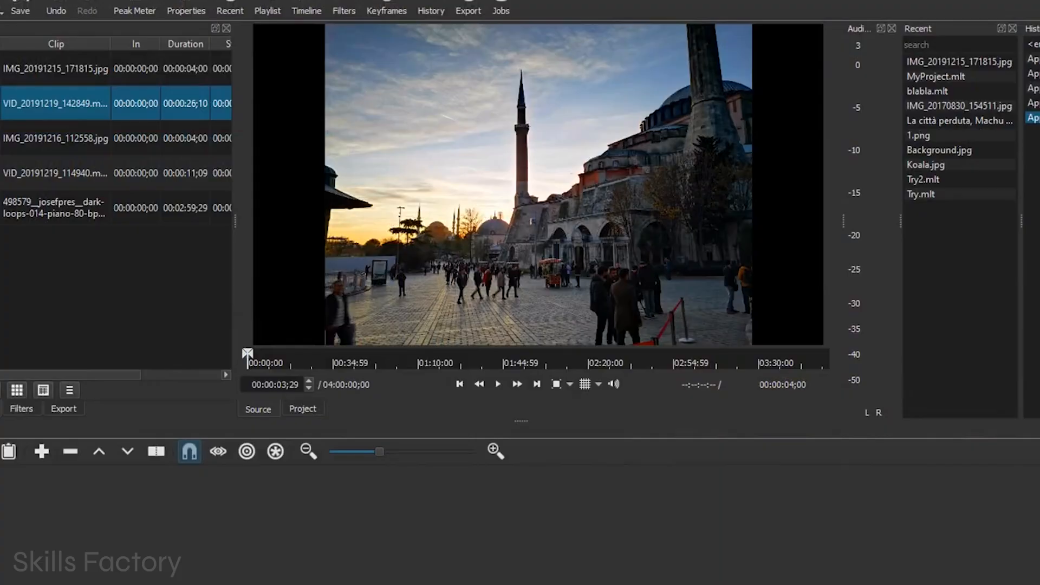
- Show the Audio Spectrum scope, then choose an export preset from Shotcut's Export list
left_click(430, 10)
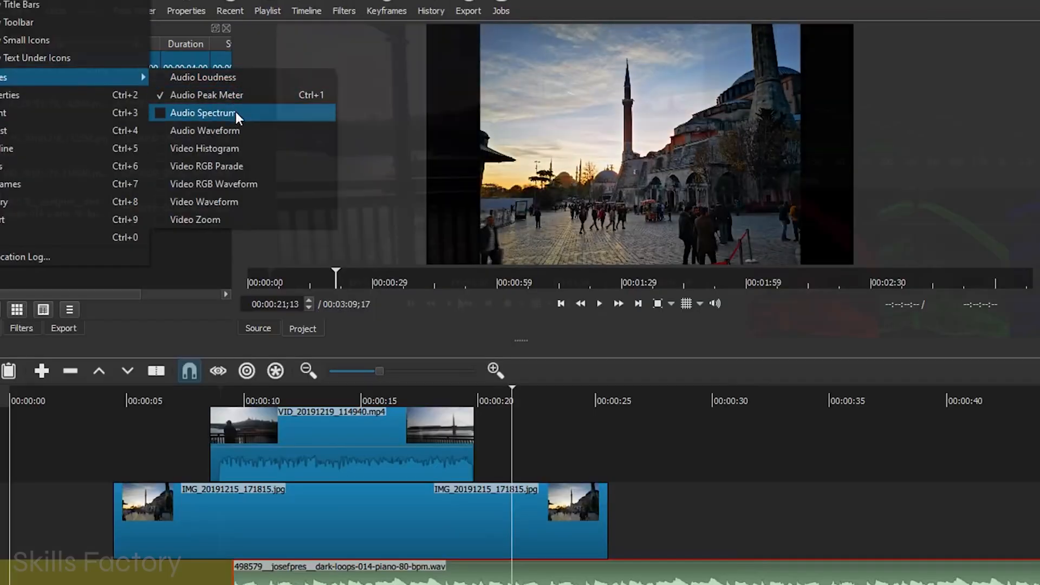
left_click(203, 113)
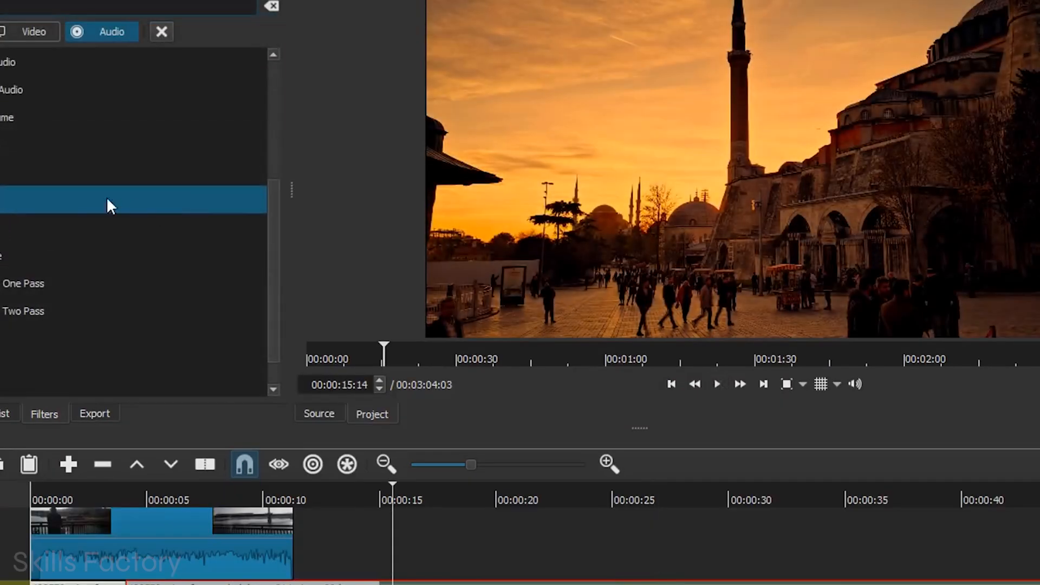
left_click(110, 199)
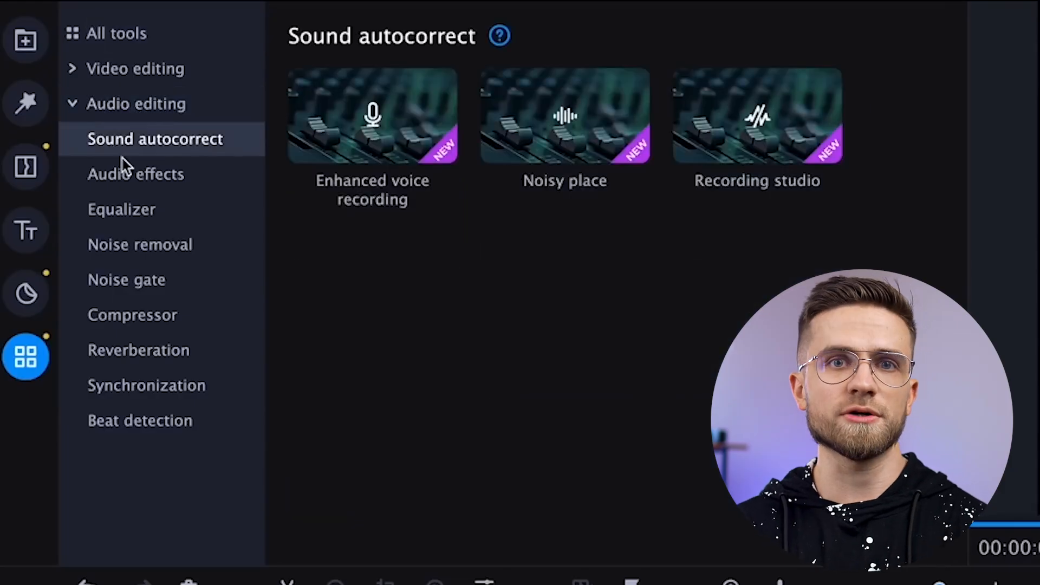
- Apply the Enhanced voice recording autocorrect to the clip, then go to File import
left_click(372, 116)
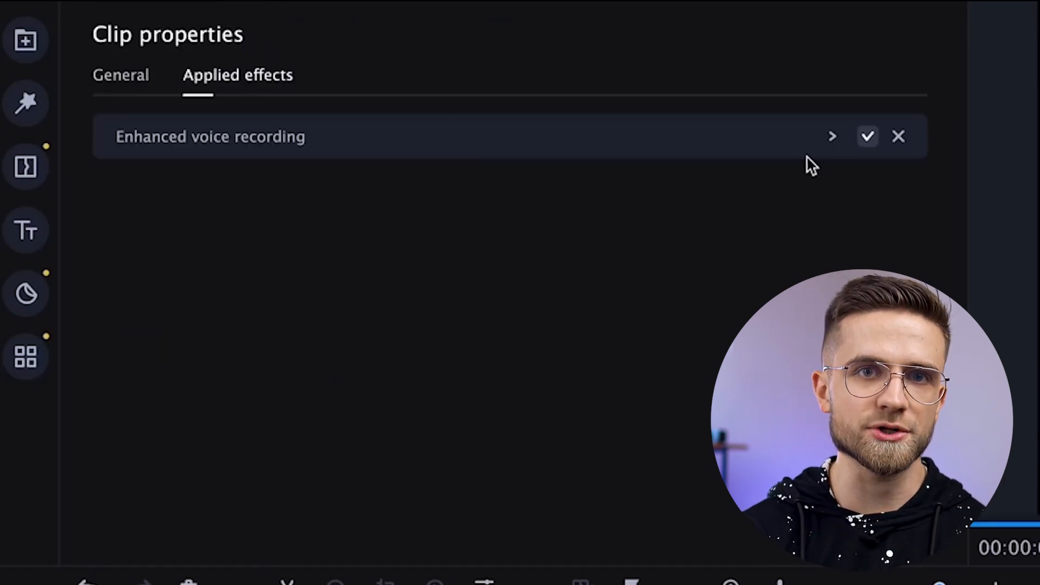
left_click(832, 137)
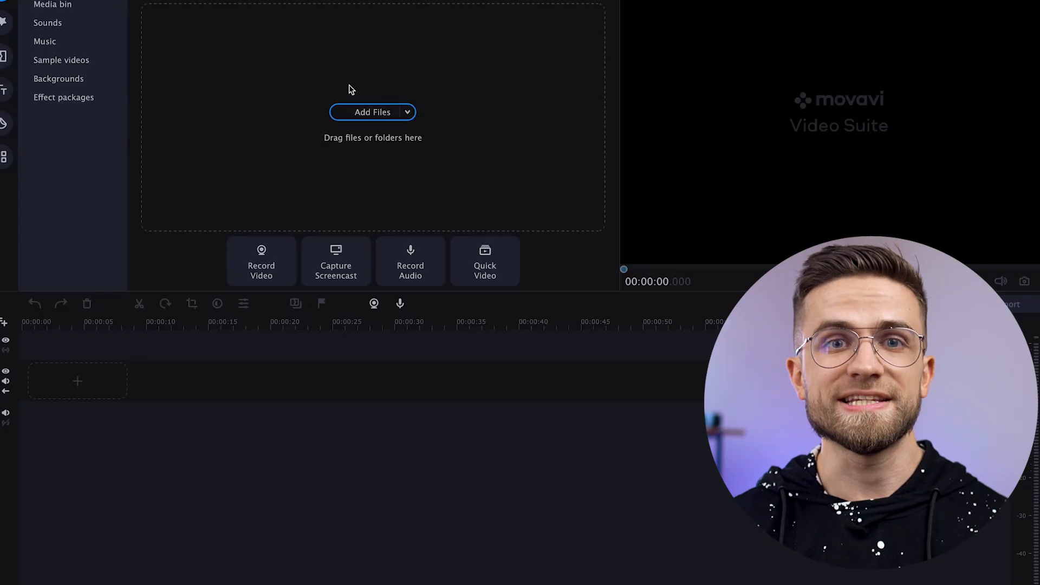
left_click(407, 111)
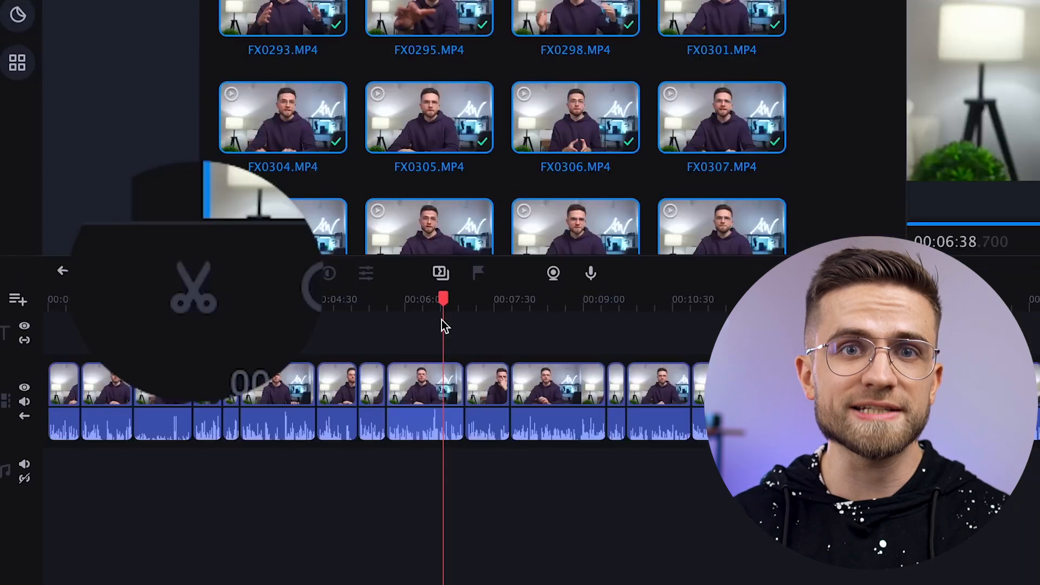
- Browse Backgrounds and Effect packages, then show the snowy clip's video editing tools
left_click(88, 148)
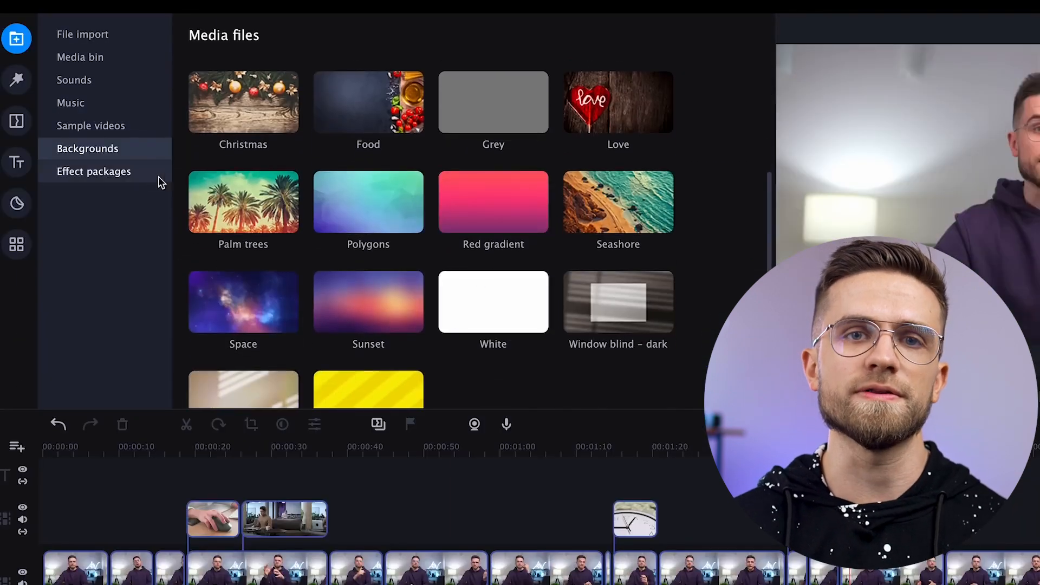
left_click(93, 171)
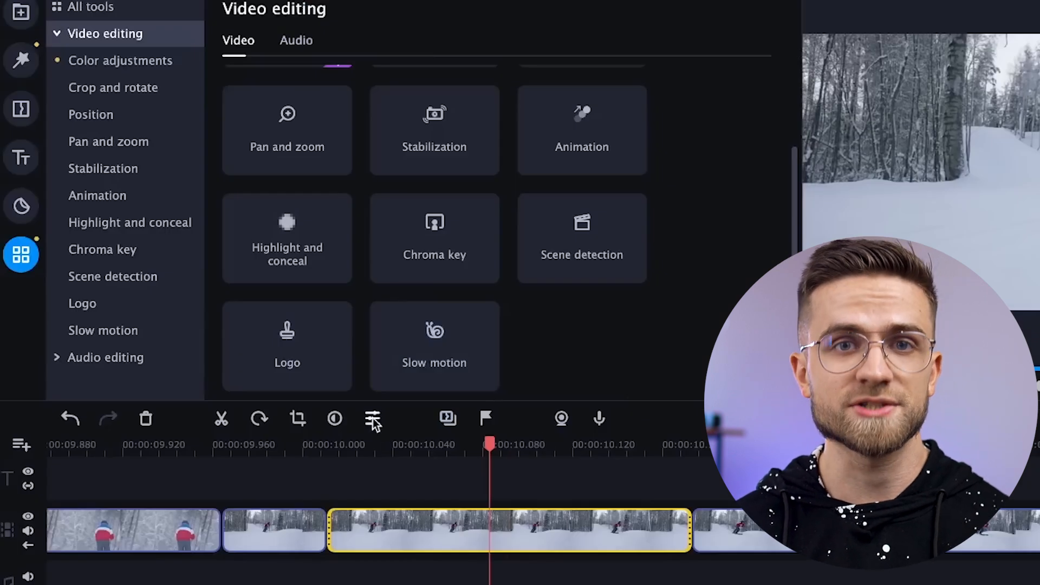
left_click(372, 419)
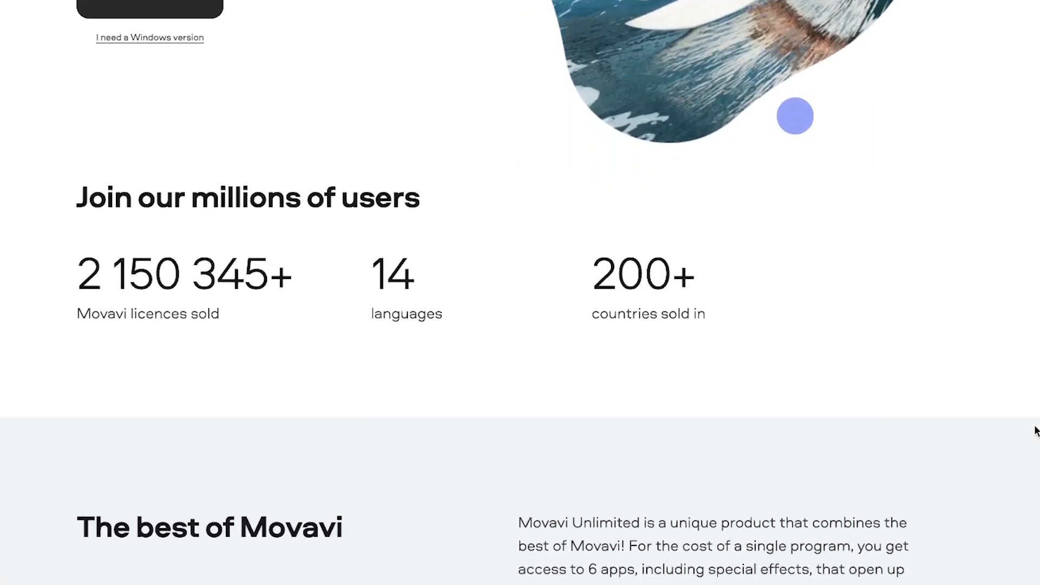
- Scroll the Movavi Unlimited page to the Screen recording and Photo editing sections
scroll("up", 3)
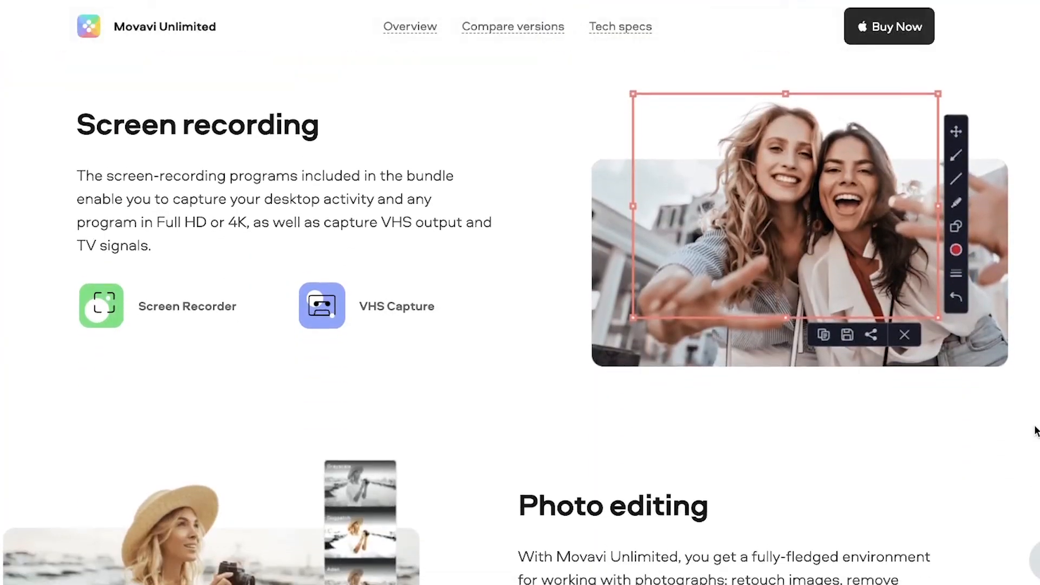
left_click(513, 27)
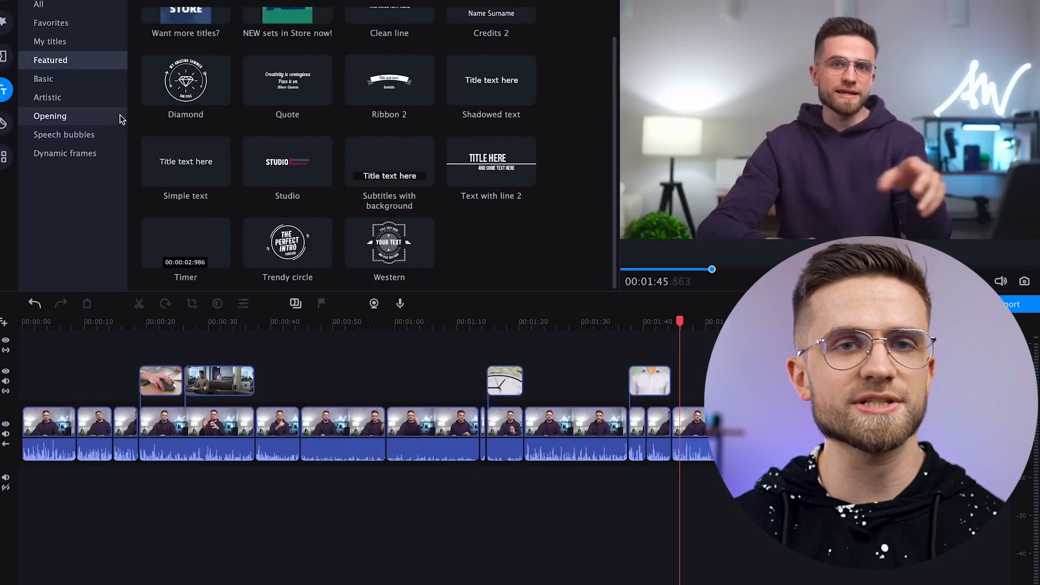
- View Opening titles and the Lens transition, then show MP4 export settings (H.264, 1920x1080, 29.97 fps)
left_click(65, 153)
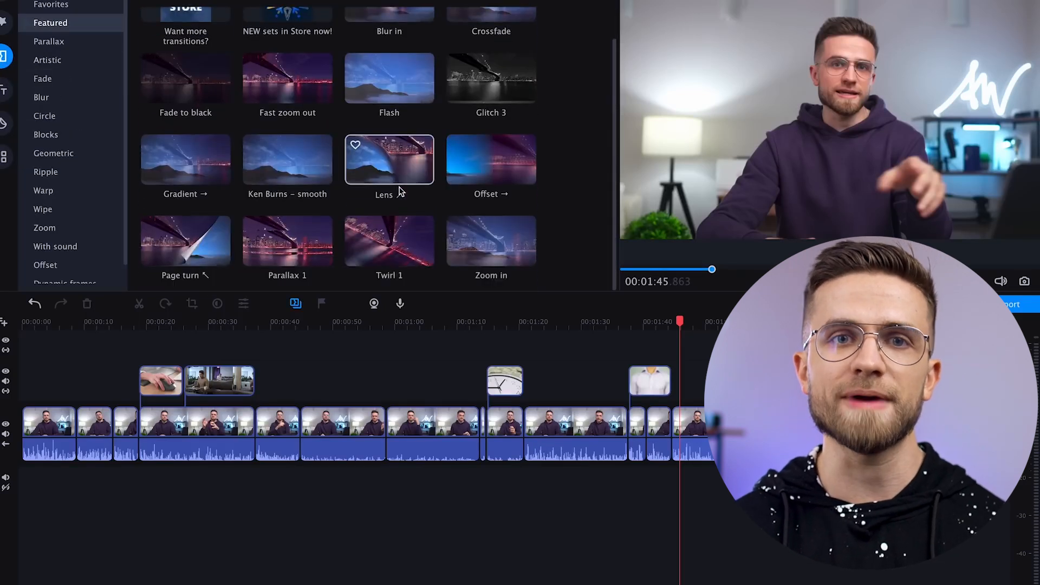
left_click(1011, 304)
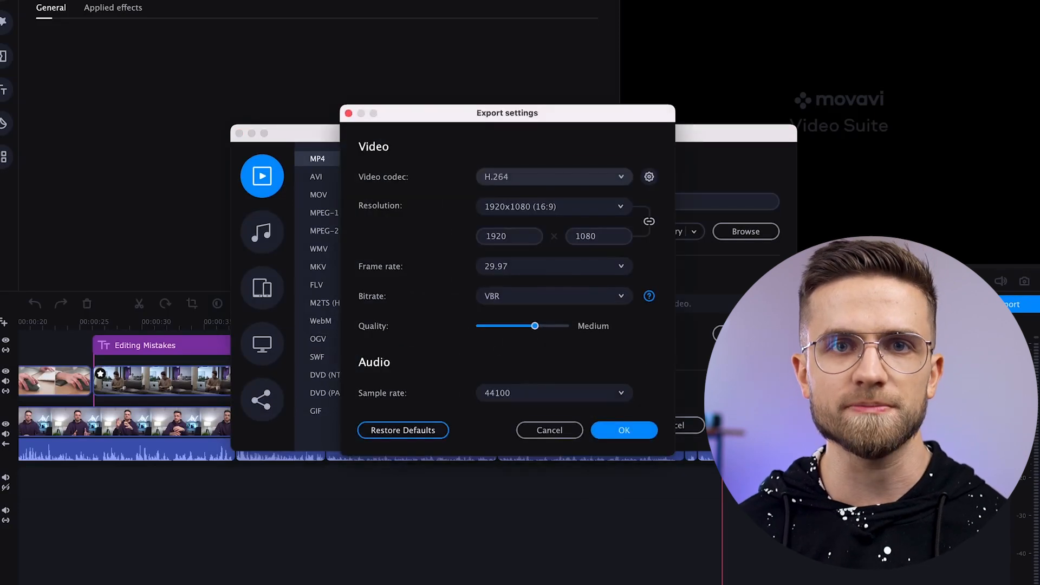
left_click(554, 266)
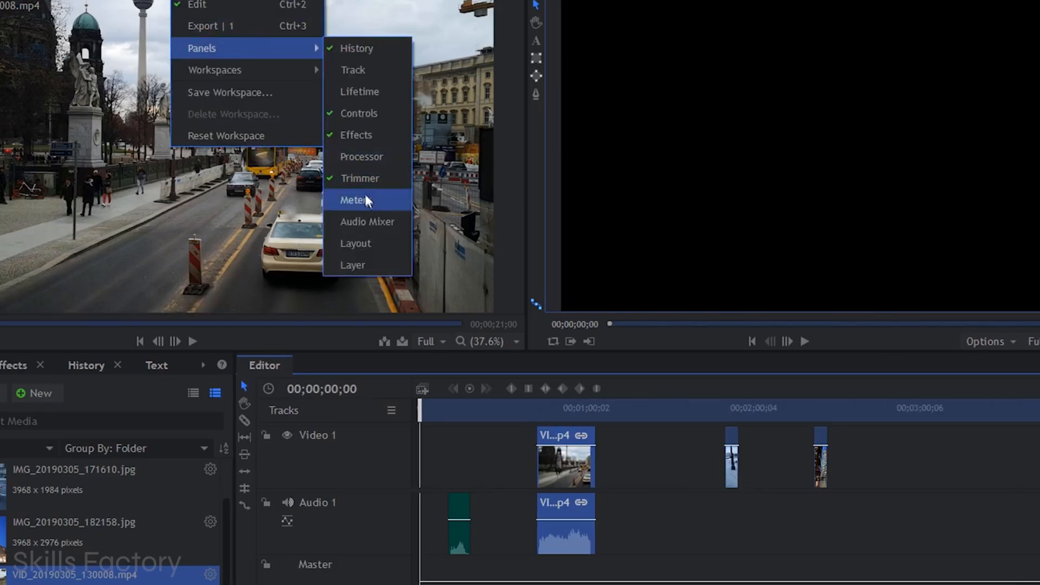
- Show the Meters panel and move VID_20190305_130008.mp4 to start near 00;01;03;06 on Video 1
left_click(353, 200)
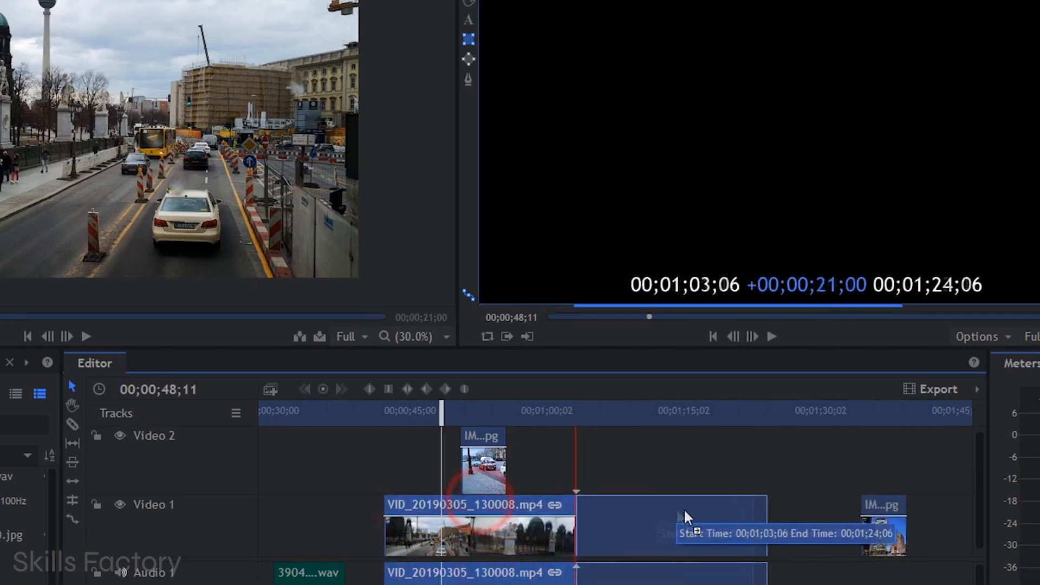
left_click_drag(687, 525, 587, 554)
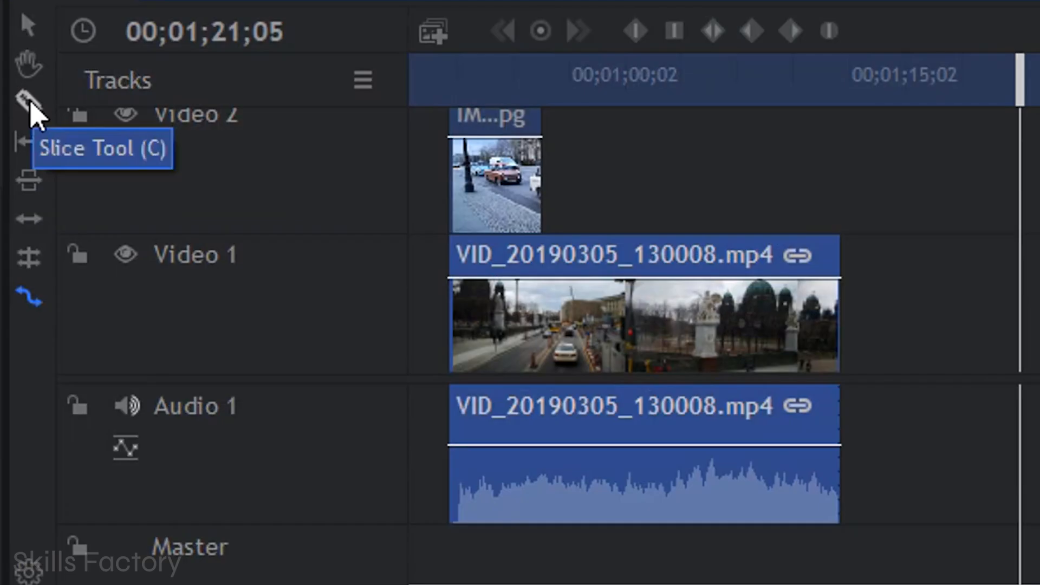
- Activate the Slice tool on the timeline holding VID_20190305_130008.mp4
left_click(584, 325)
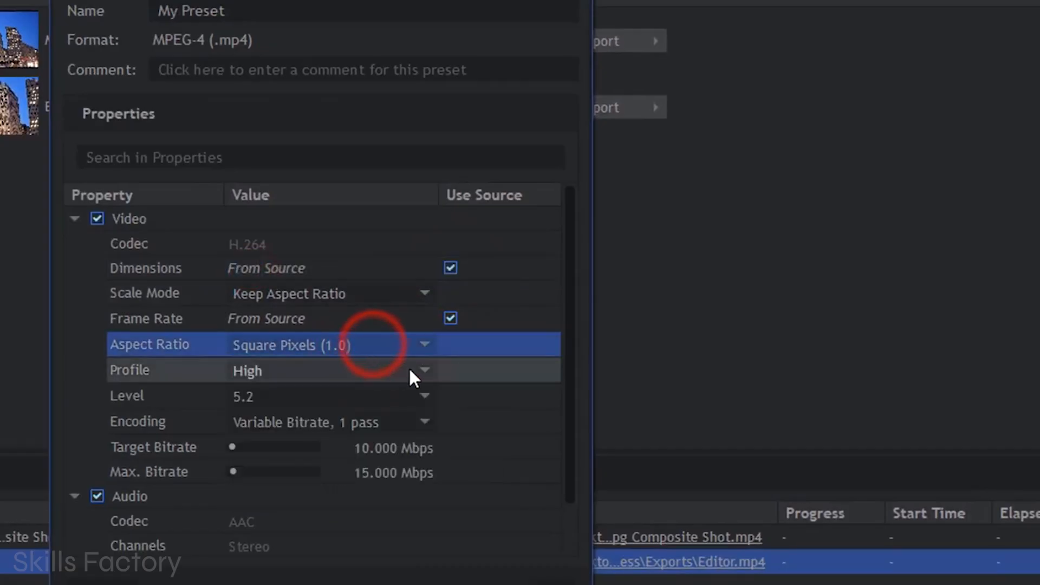
- List the available H.264 levels for My Preset, keeping level 5.2
left_click(423, 396)
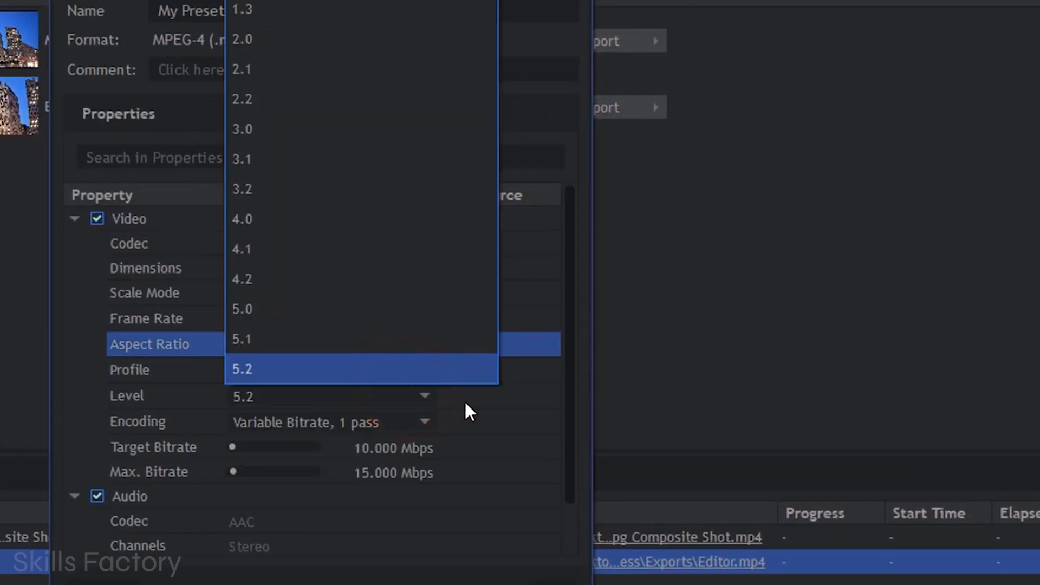